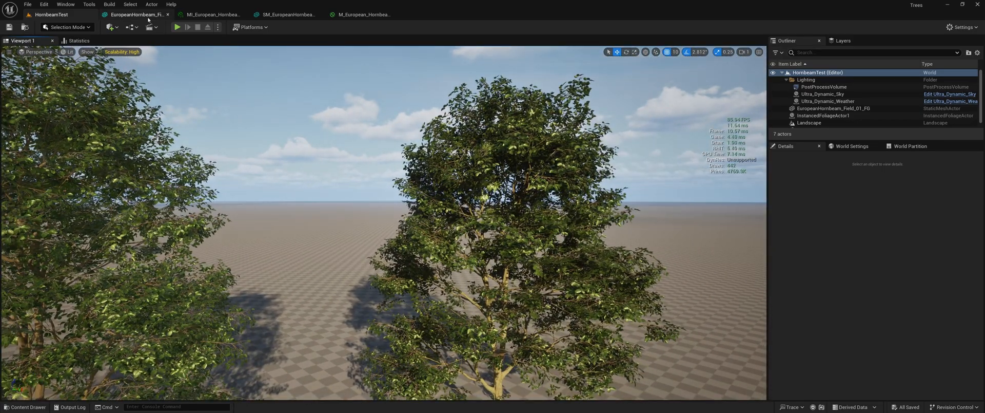
Review the M_European_Hornbeam_Masked material graph, then bring up the SM_EuropeanHornbeam mesh with its slots and Nanite settings.
{"action": "left_click", "coordinate": [367, 15]}
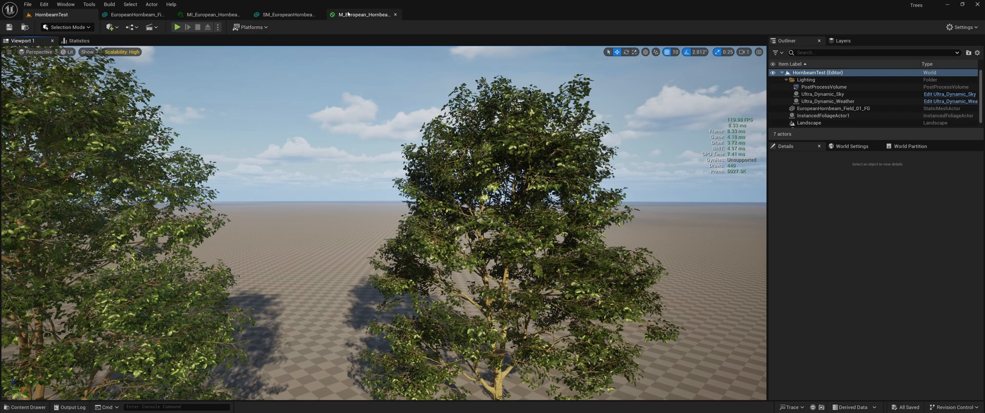
{"action": "left_click", "coordinate": [363, 13]}
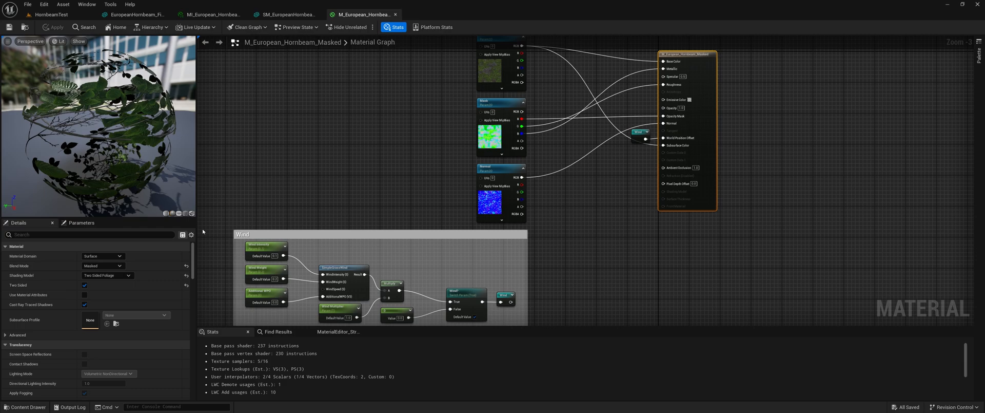
{"action": "left_click", "coordinate": [290, 14]}
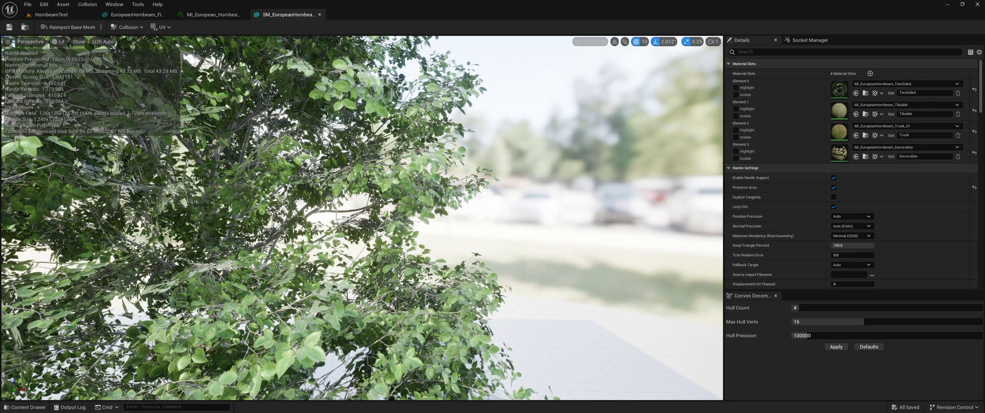
Bring up the EuropeanHornbeam_Field FG mesh showing its four FG material instance slots.
{"action": "left_click", "coordinate": [212, 14]}
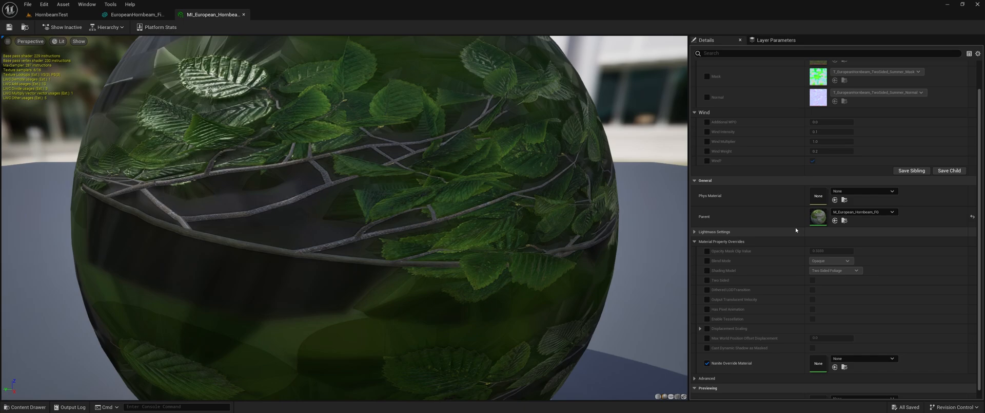
{"action": "double_click", "coordinate": [818, 217]}
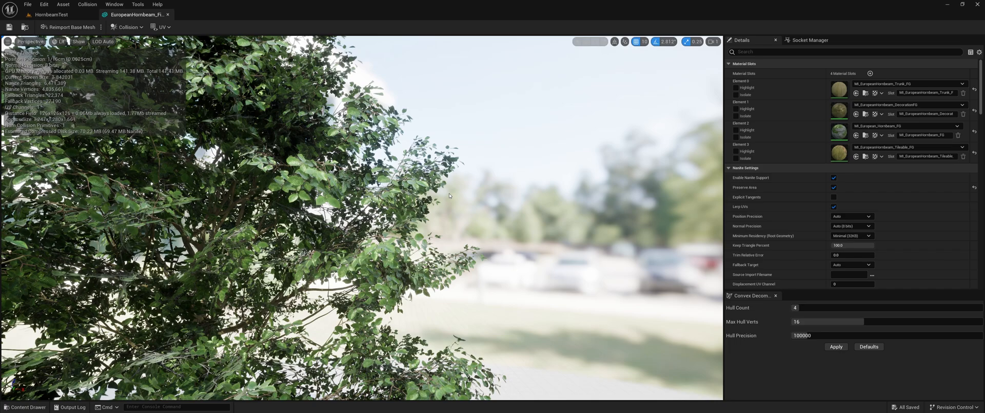
{"action": "mouse_move", "coordinate": [483, 199]}
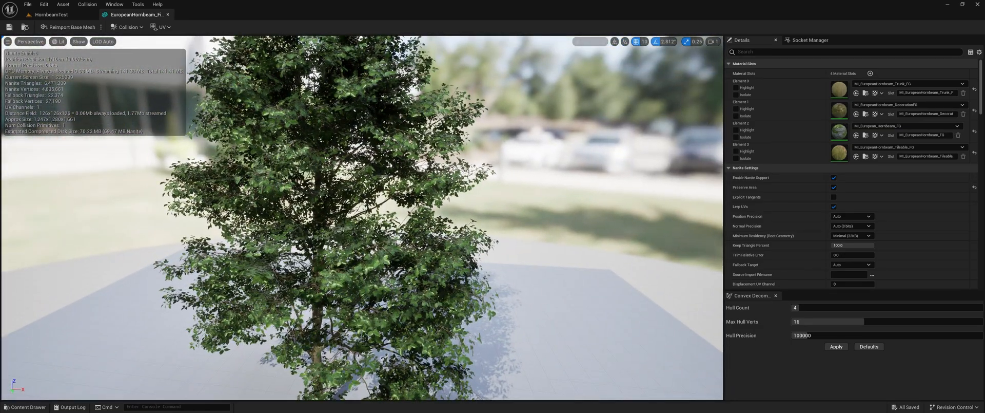
Close the full-geometry mesh editor and return to the HornbeamTest level viewport.
{"action": "left_click", "coordinate": [43, 12]}
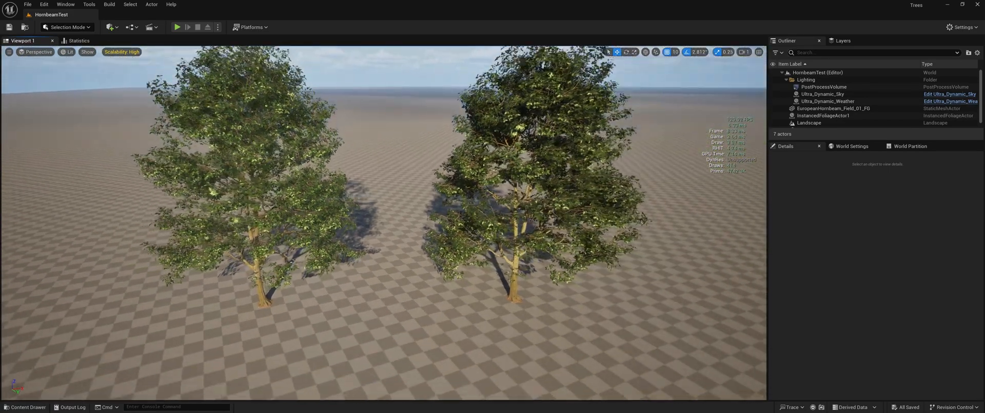
Raise the viewport camera speed, then save the HornbeamTest level with both test trees removed.
{"action": "left_click", "coordinate": [745, 51]}
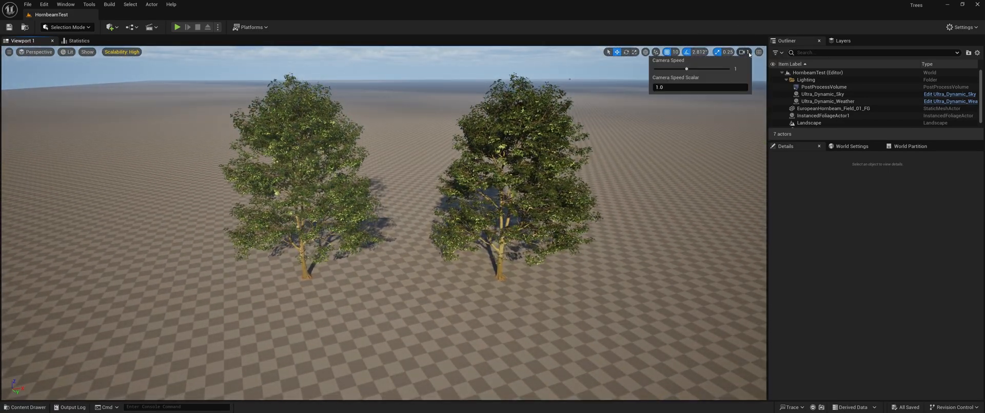
{"action": "left_click_drag", "start_coordinate": [686, 69], "coordinate": [709, 69]}
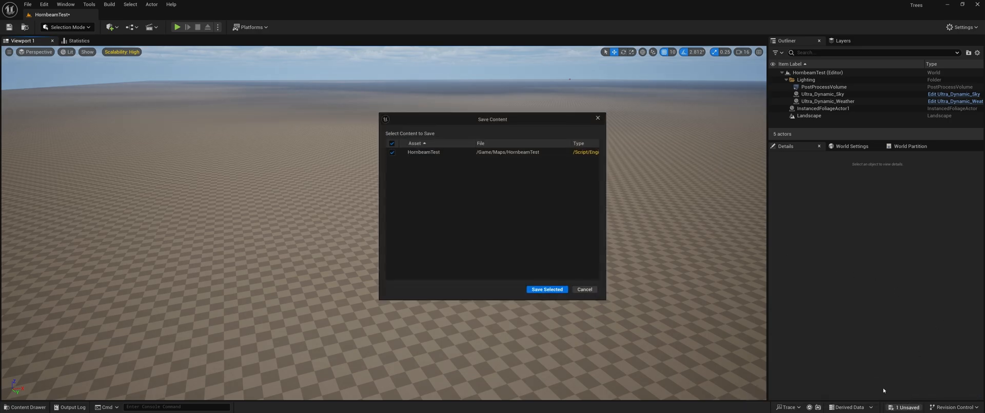
{"action": "left_click", "coordinate": [547, 288]}
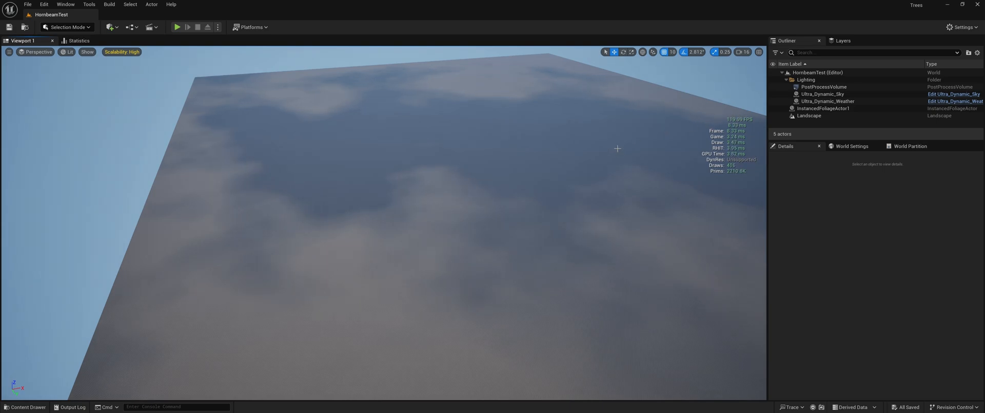
Enter Foliage mode and review the SM_EuropeanHornbeam_Field_01 foliage type's placement settings.
{"action": "left_click", "coordinate": [67, 26]}
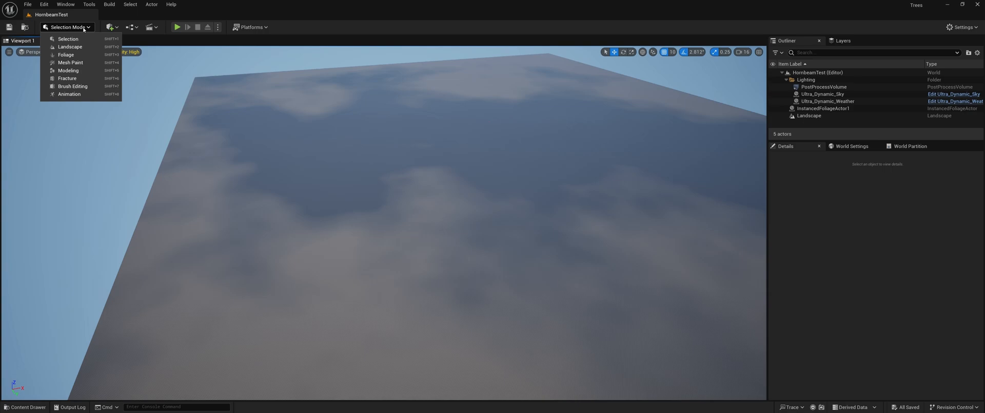
{"action": "left_click", "coordinate": [67, 53]}
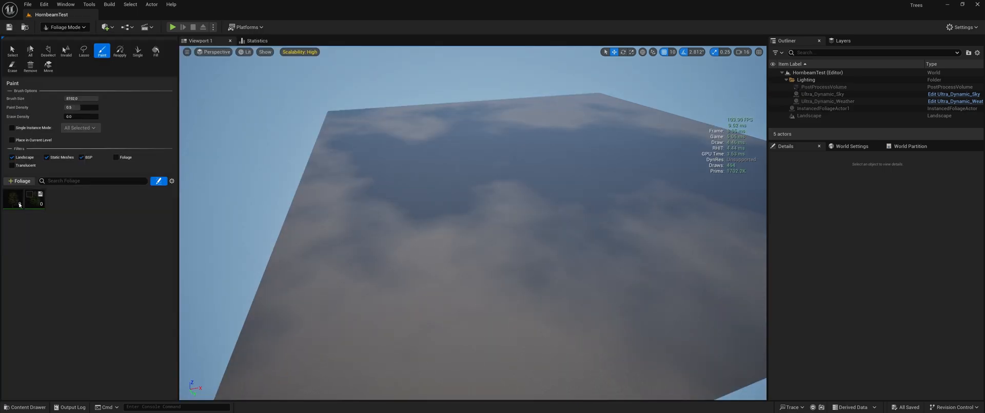
{"action": "left_click", "coordinate": [35, 198]}
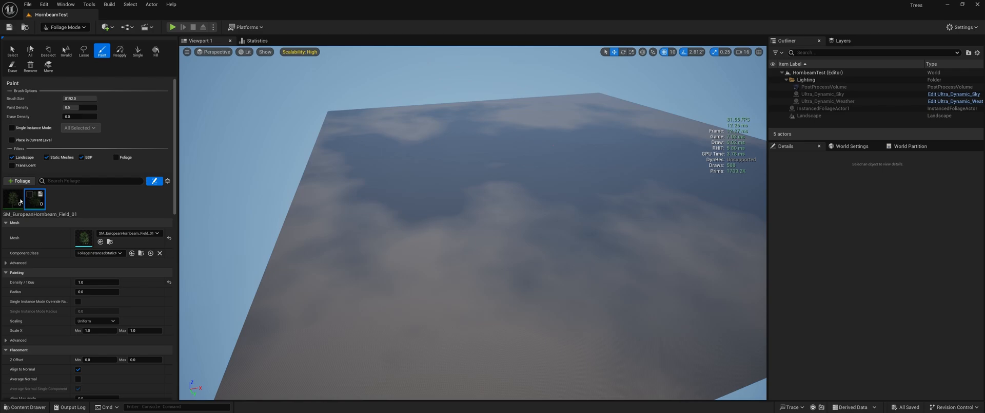
{"action": "scroll", "scroll_direction": "down", "scroll_amount": 3}
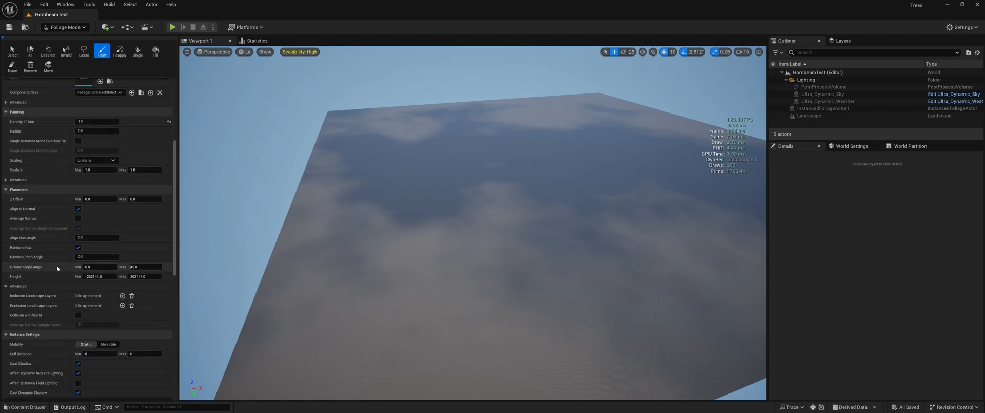
{"action": "scroll", "scroll_direction": "down", "scroll_amount": 3}
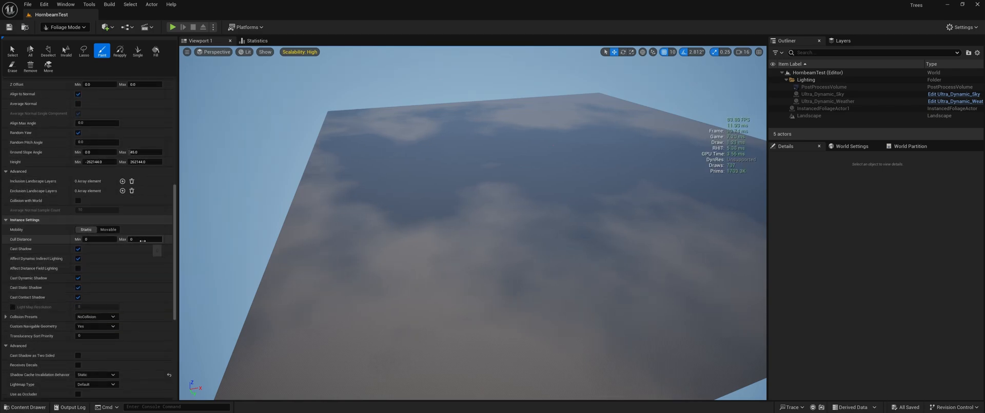
{"action": "scroll", "scroll_direction": "down", "scroll_amount": 3}
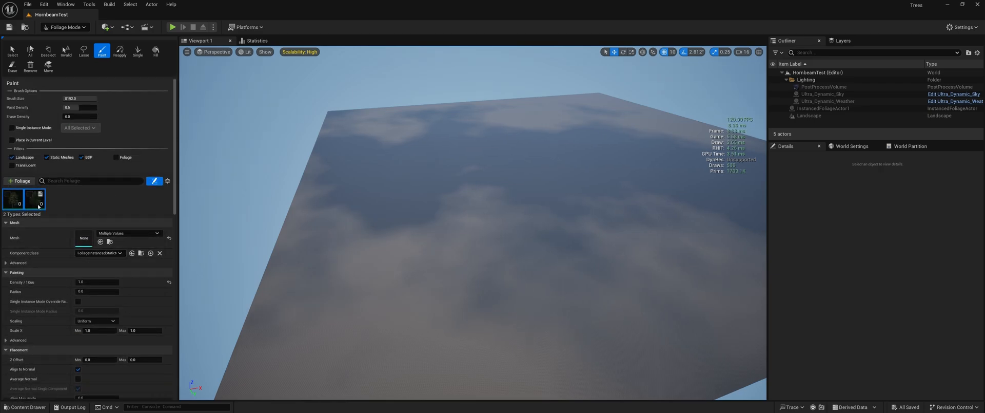
Paint a dense forest of SM_EuropeanHornbeam_Field_01 trees across the landscape.
{"action": "left_click", "coordinate": [35, 199]}
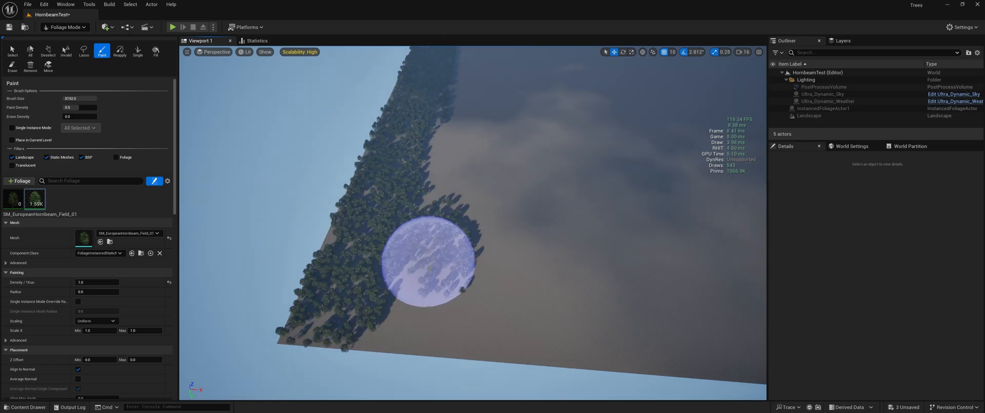
{"action": "left_click_drag", "start_coordinate": [427, 263], "coordinate": [718, 352]}
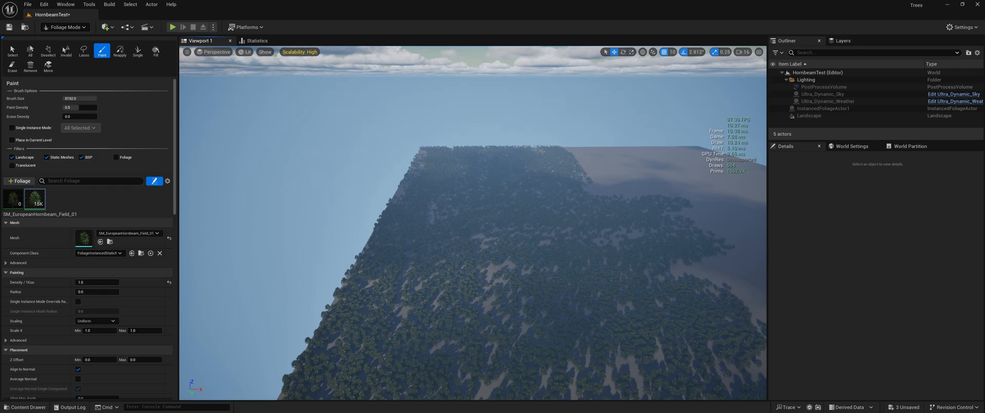
{"action": "left_click", "coordinate": [589, 144]}
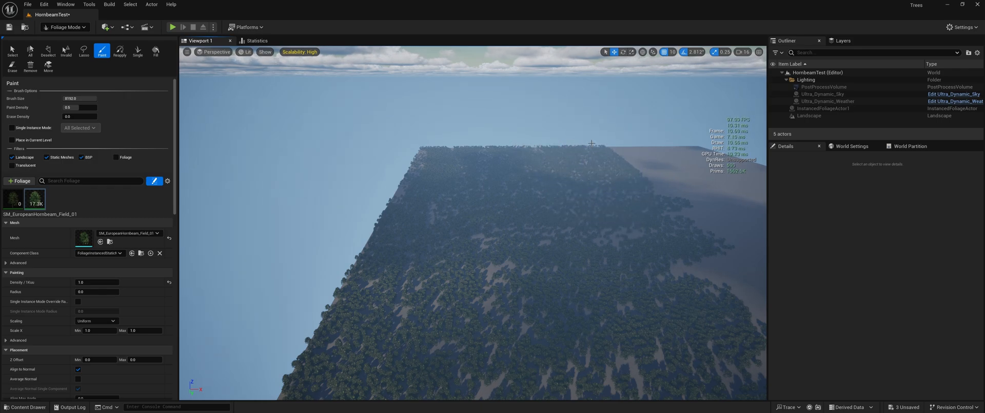
{"action": "left_click", "coordinate": [591, 153]}
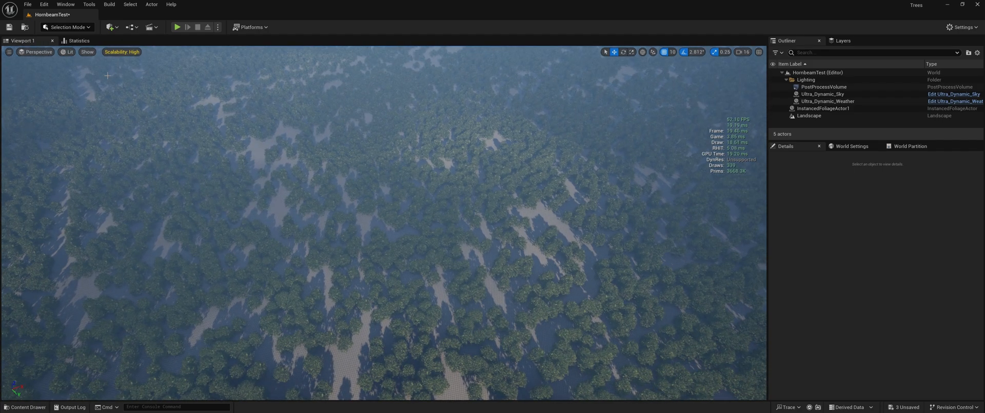
{"action": "left_click", "coordinate": [66, 51]}
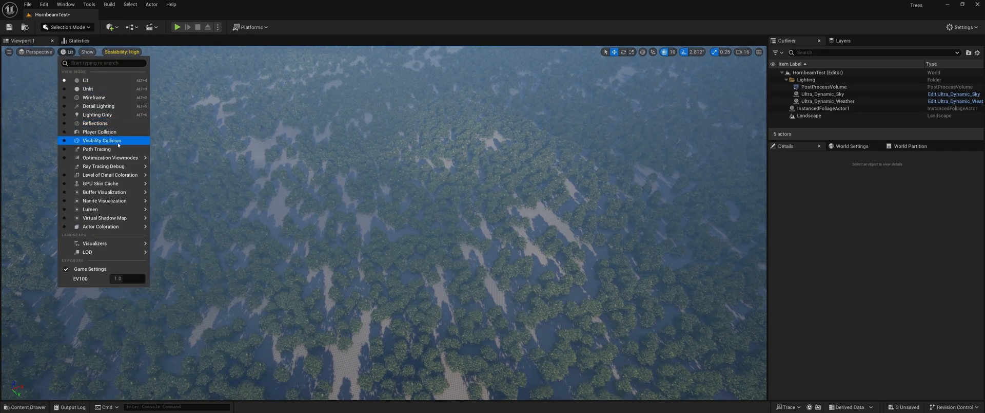
{"action": "mouse_move", "coordinate": [105, 200]}
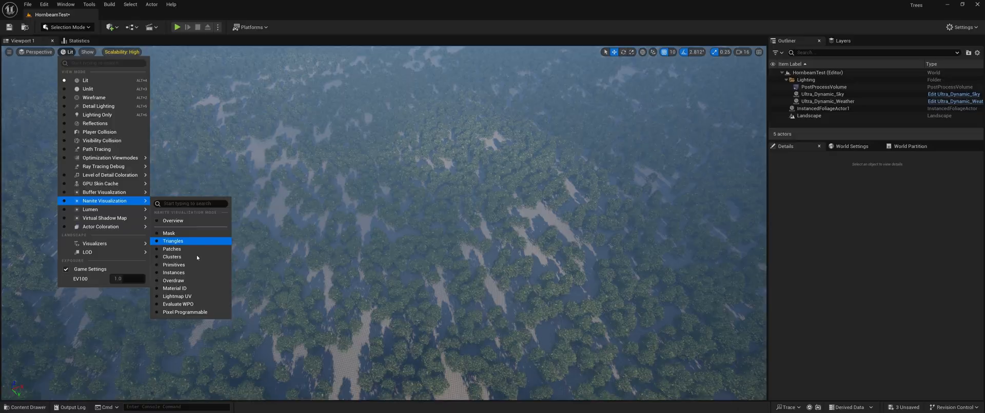
{"action": "left_click", "coordinate": [172, 240]}
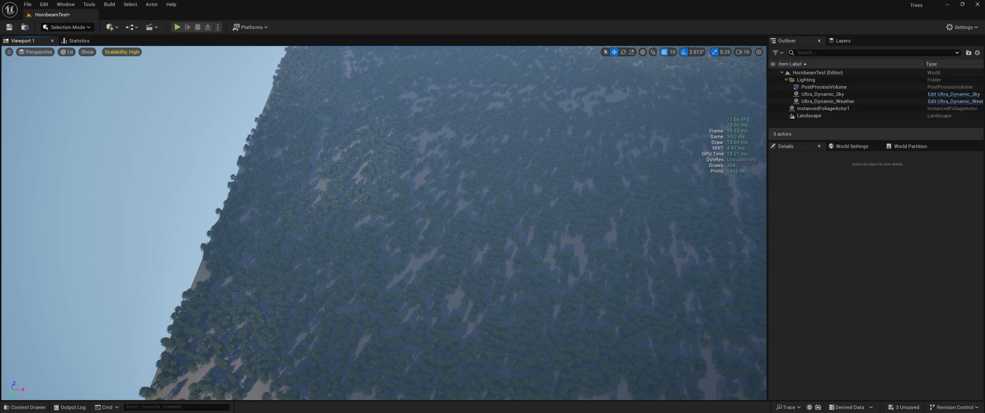
{"action": "left_click", "coordinate": [67, 26]}
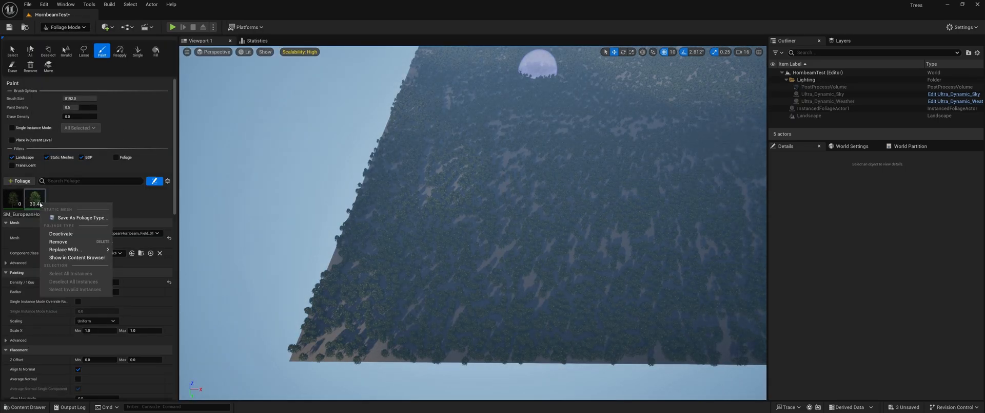
Remove all 30,379 masked hornbeam instances from the landscape.
{"action": "left_click", "coordinate": [58, 241]}
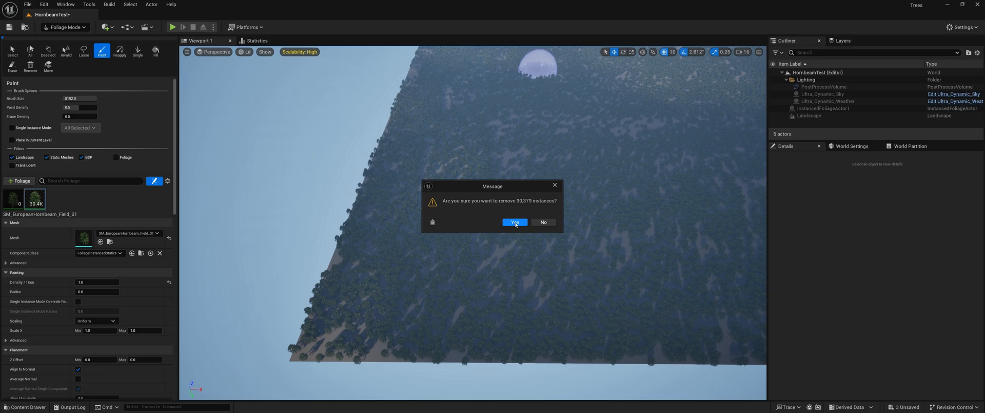
{"action": "left_click", "coordinate": [514, 222]}
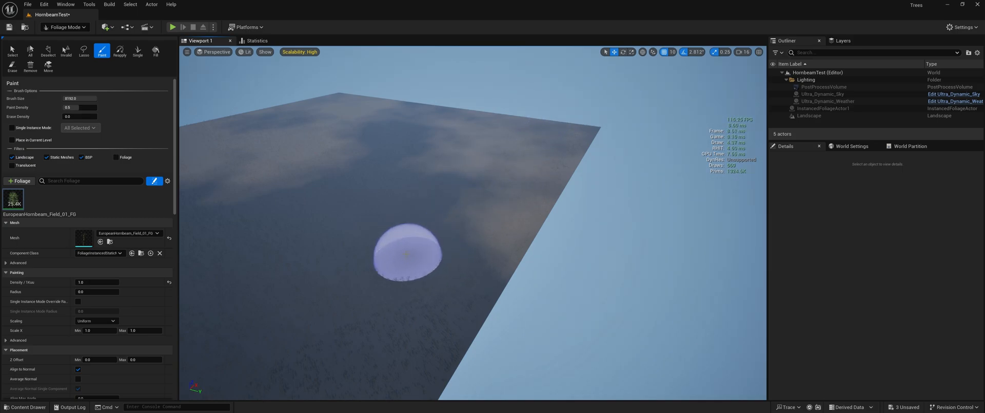
{"action": "mouse_move", "coordinate": [474, 111]}
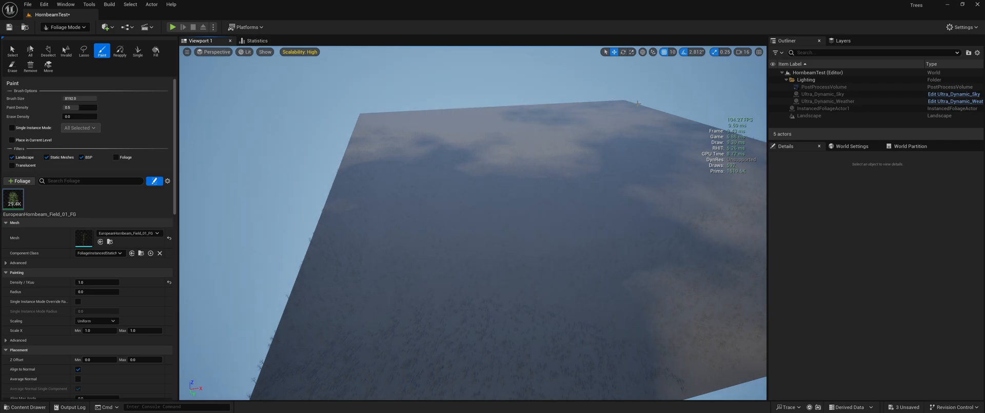
Paint more FG hornbeam trees over the bare landscape areas toward roughly 30K instances.
{"action": "left_click", "coordinate": [394, 180]}
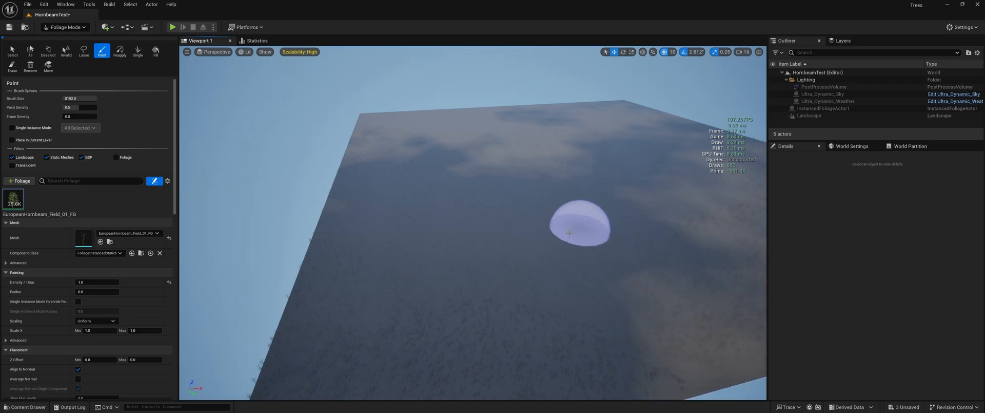
{"action": "mouse_move", "coordinate": [650, 187]}
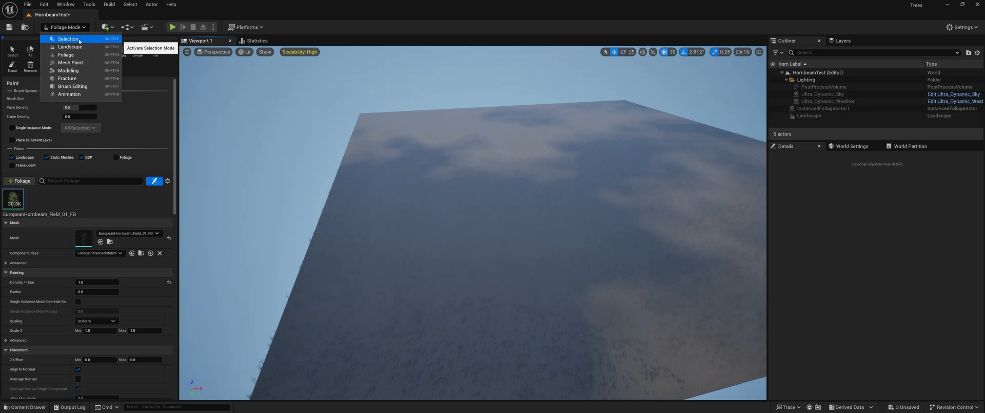
Return to Selection mode to view the repainted FG forest and bring up the viewport view mode options.
{"action": "left_click", "coordinate": [66, 38]}
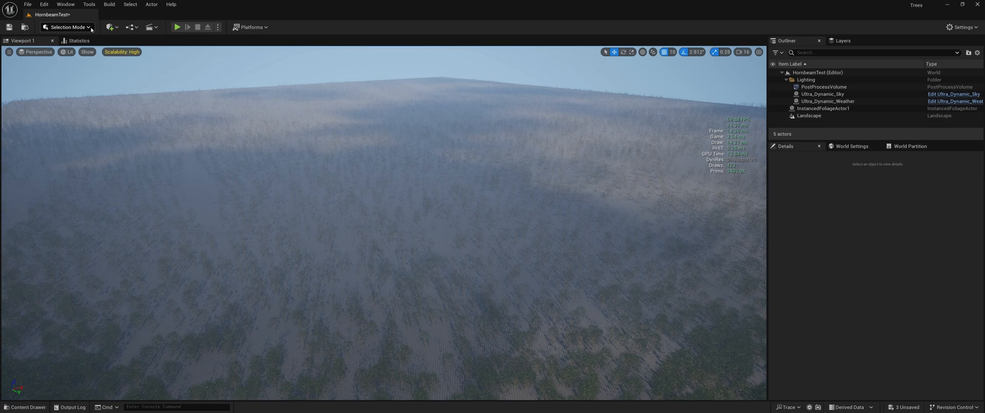
{"action": "left_click", "coordinate": [68, 26]}
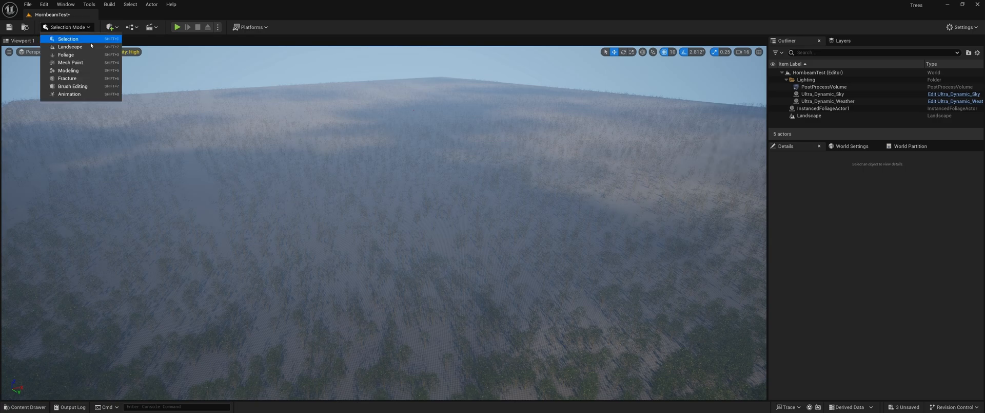
{"action": "mouse_move", "coordinate": [129, 35]}
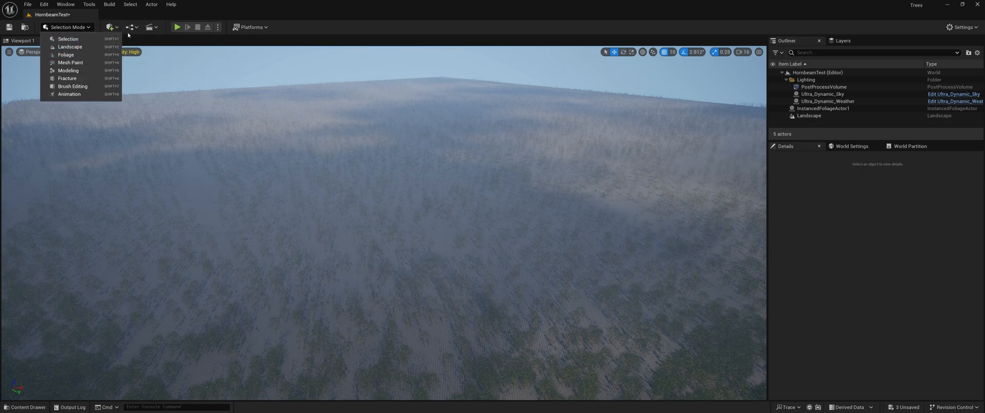
{"action": "left_click", "coordinate": [67, 51]}
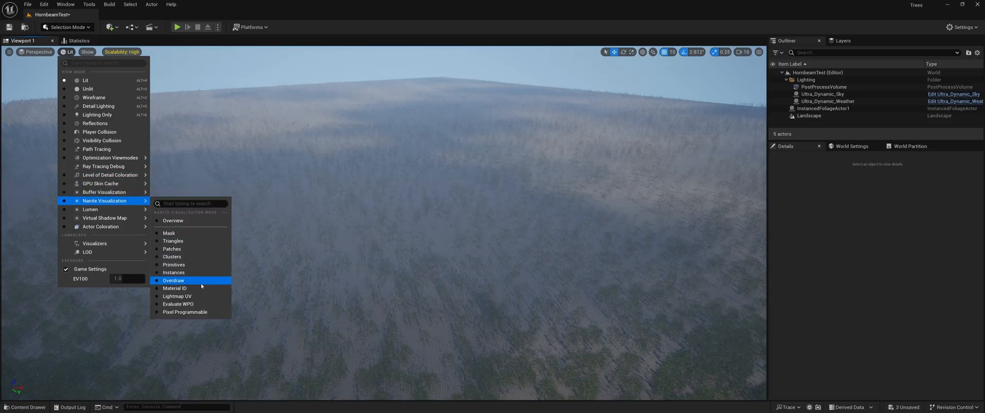
{"action": "left_click", "coordinate": [173, 279]}
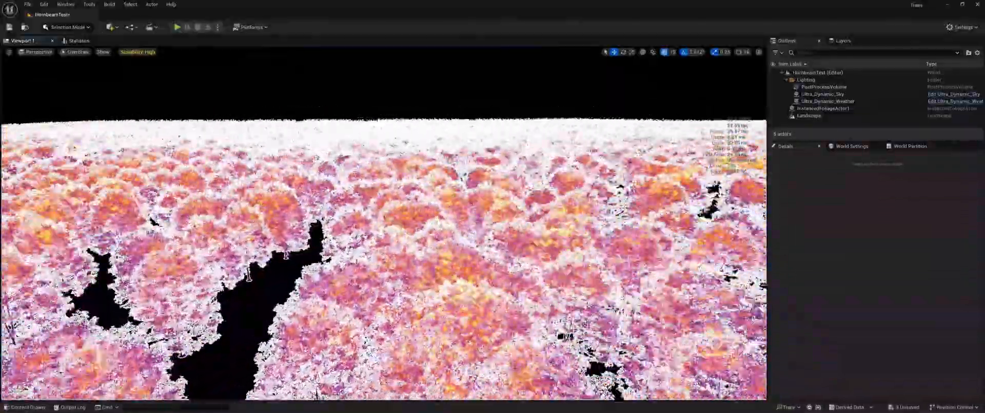
{"action": "left_click", "coordinate": [72, 52]}
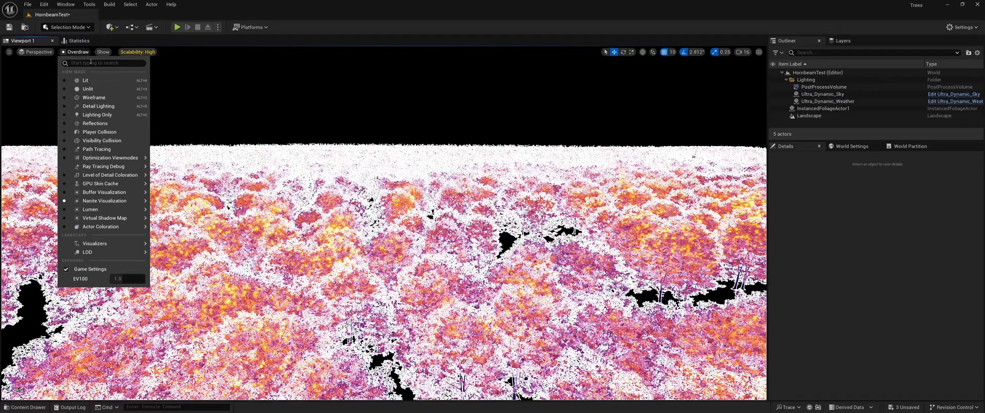
{"action": "left_click", "coordinate": [85, 80]}
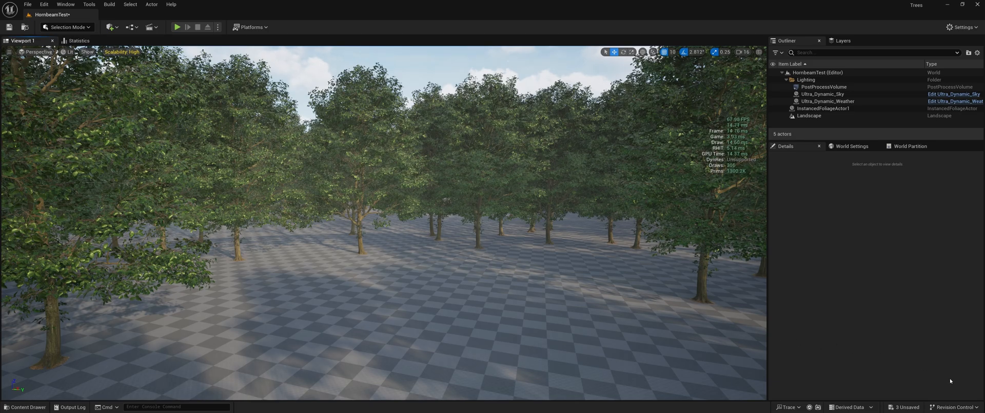
Save the level and all modified assets, then browse to the Maps folder containing HornbeamTest.
{"action": "left_click", "coordinate": [546, 289]}
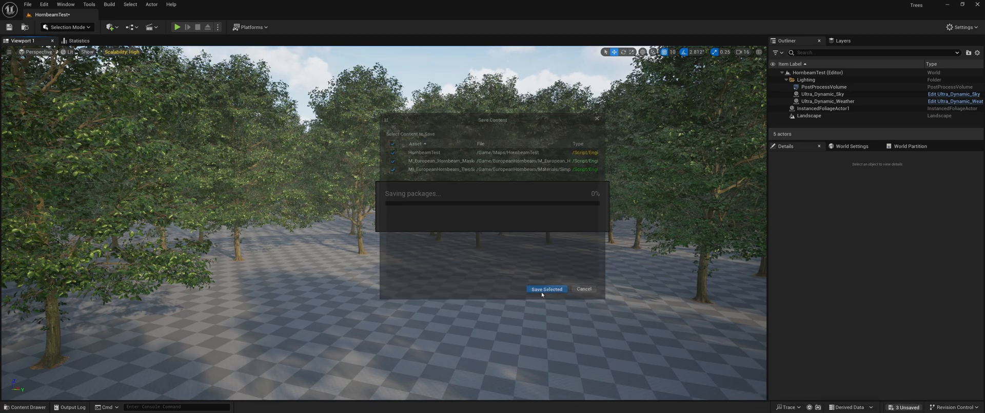
{"action": "left_click", "coordinate": [547, 289]}
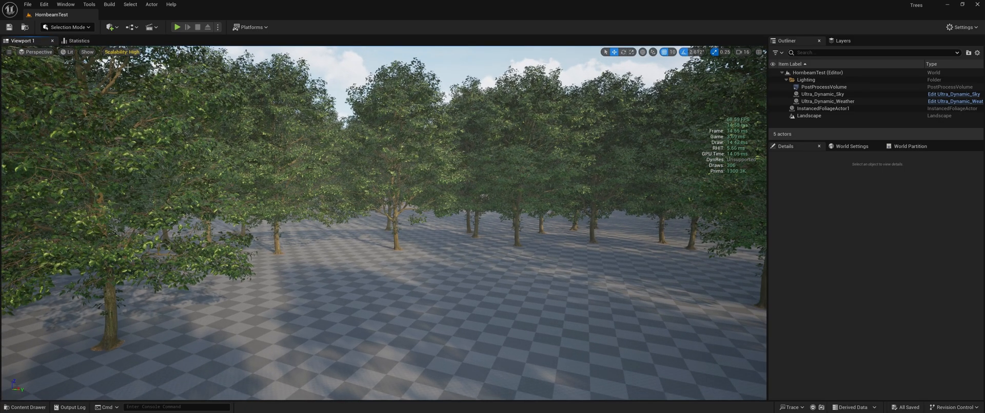
{"action": "left_click", "coordinate": [68, 52]}
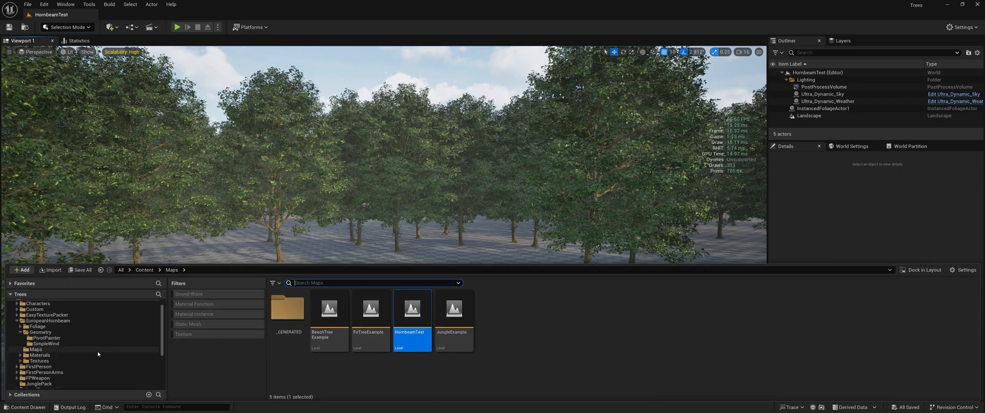
Apply the updated Nanite settings to the EuropeanHornbeam _FG mesh and return to the level.
{"action": "left_click", "coordinate": [41, 323]}
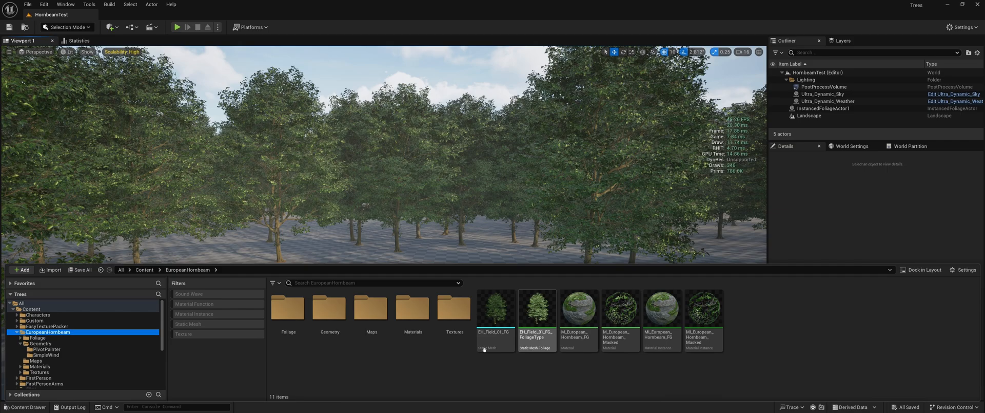
{"action": "mouse_move", "coordinate": [415, 313]}
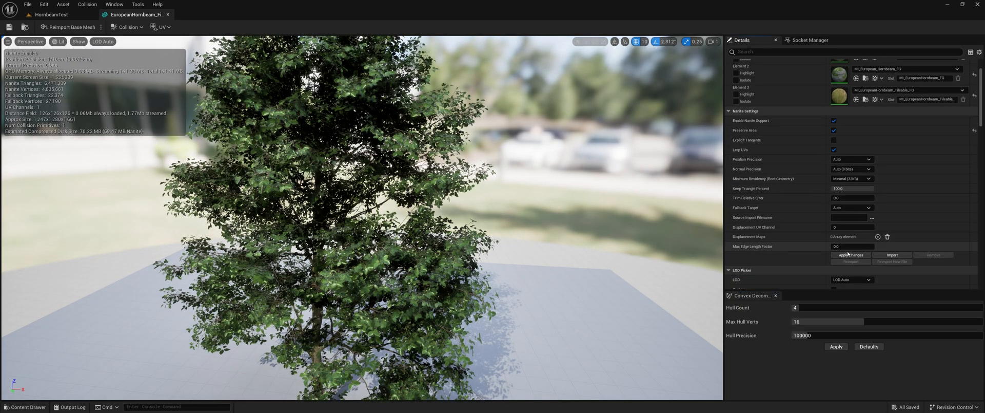
{"action": "left_click", "coordinate": [850, 255]}
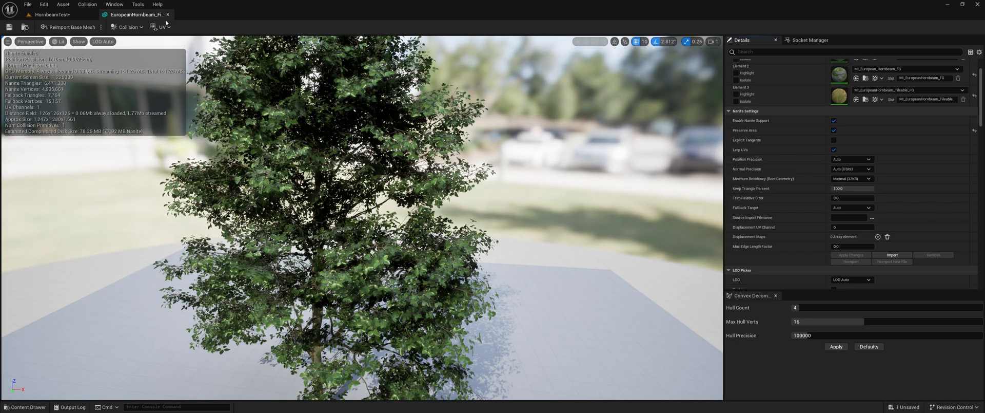
{"action": "left_click", "coordinate": [43, 13]}
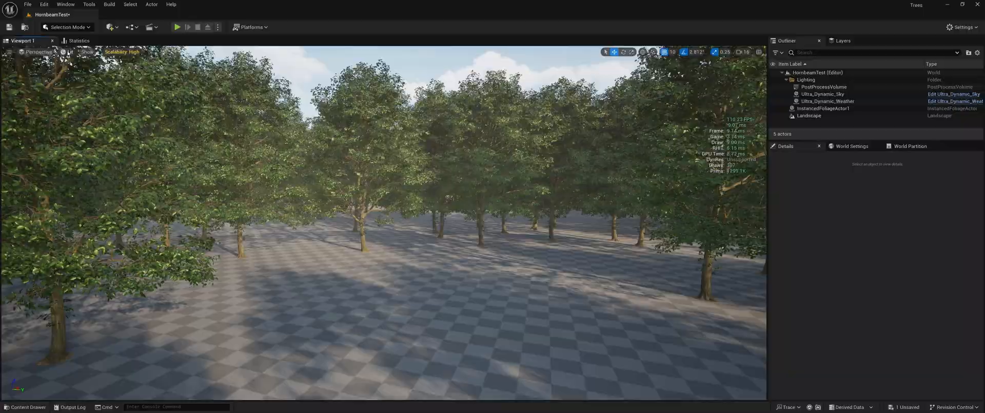
{"action": "left_click", "coordinate": [69, 54]}
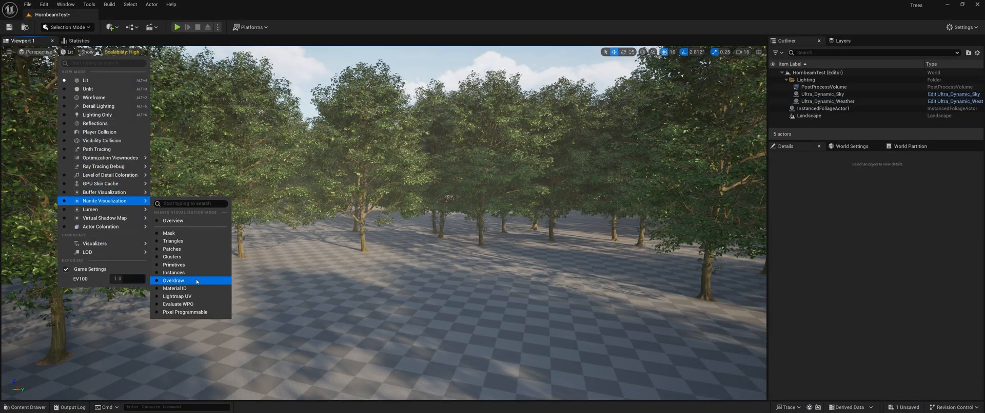
{"action": "left_click", "coordinate": [180, 280]}
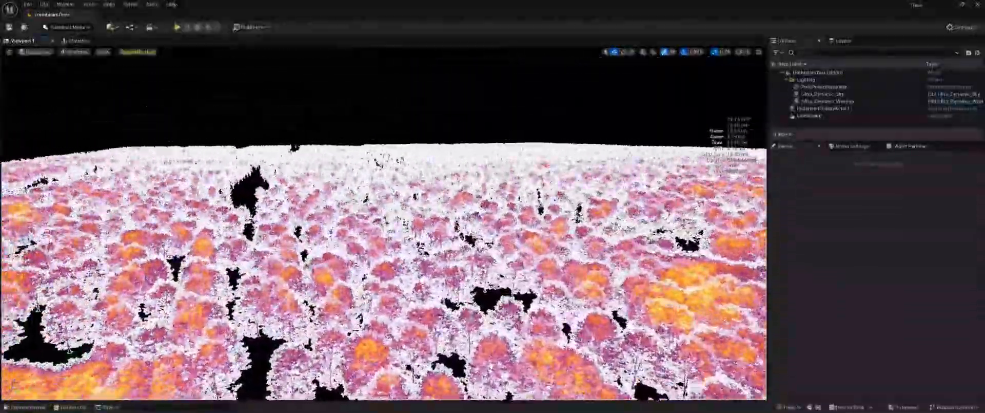
{"action": "left_click", "coordinate": [65, 51]}
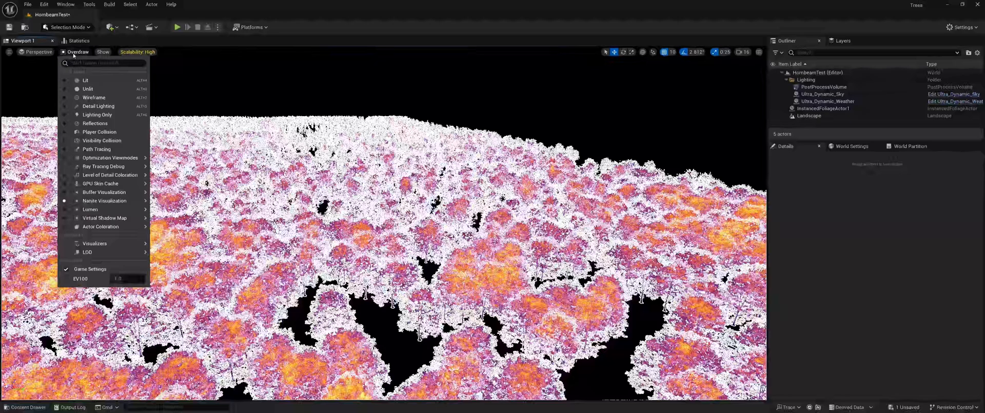
{"action": "left_click", "coordinate": [86, 80]}
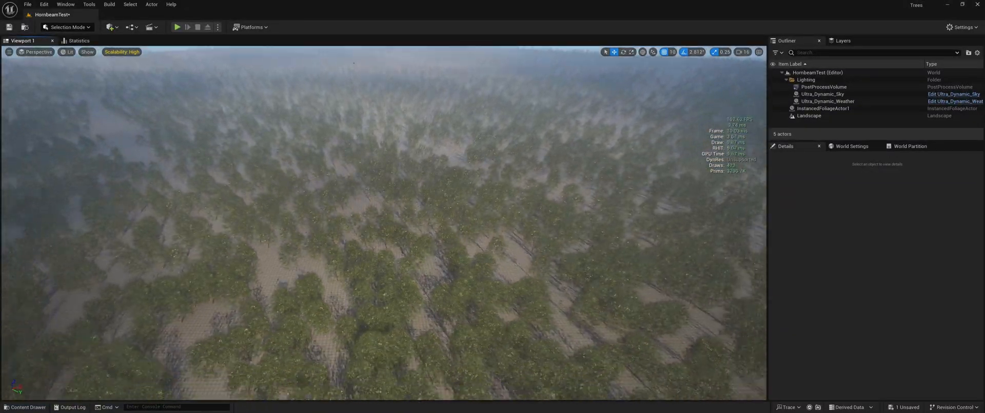